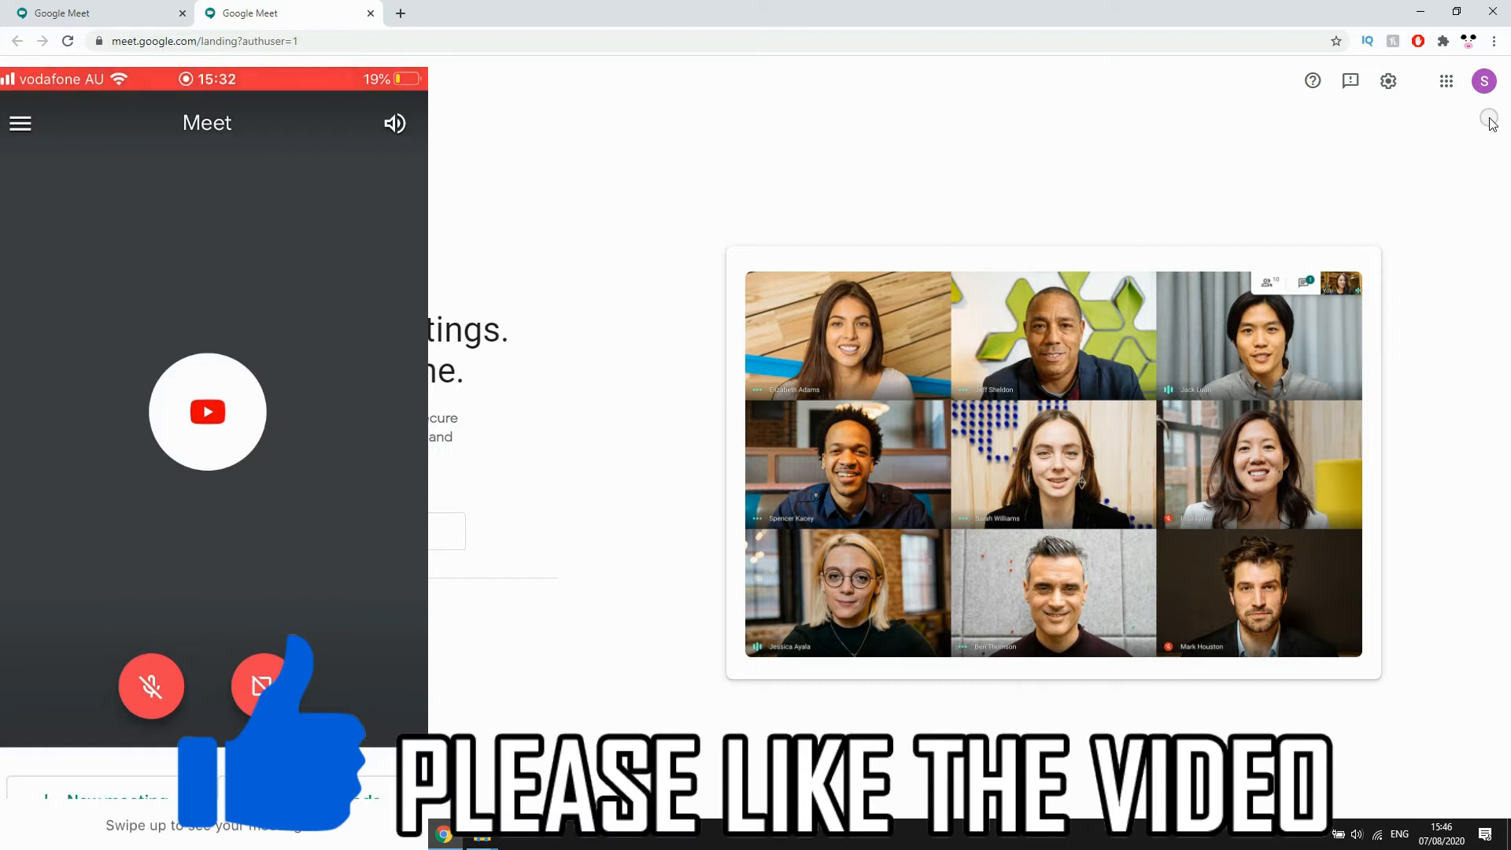
Open the Google Meet account menu from the top-right profile avatar
left_click(1483, 81)
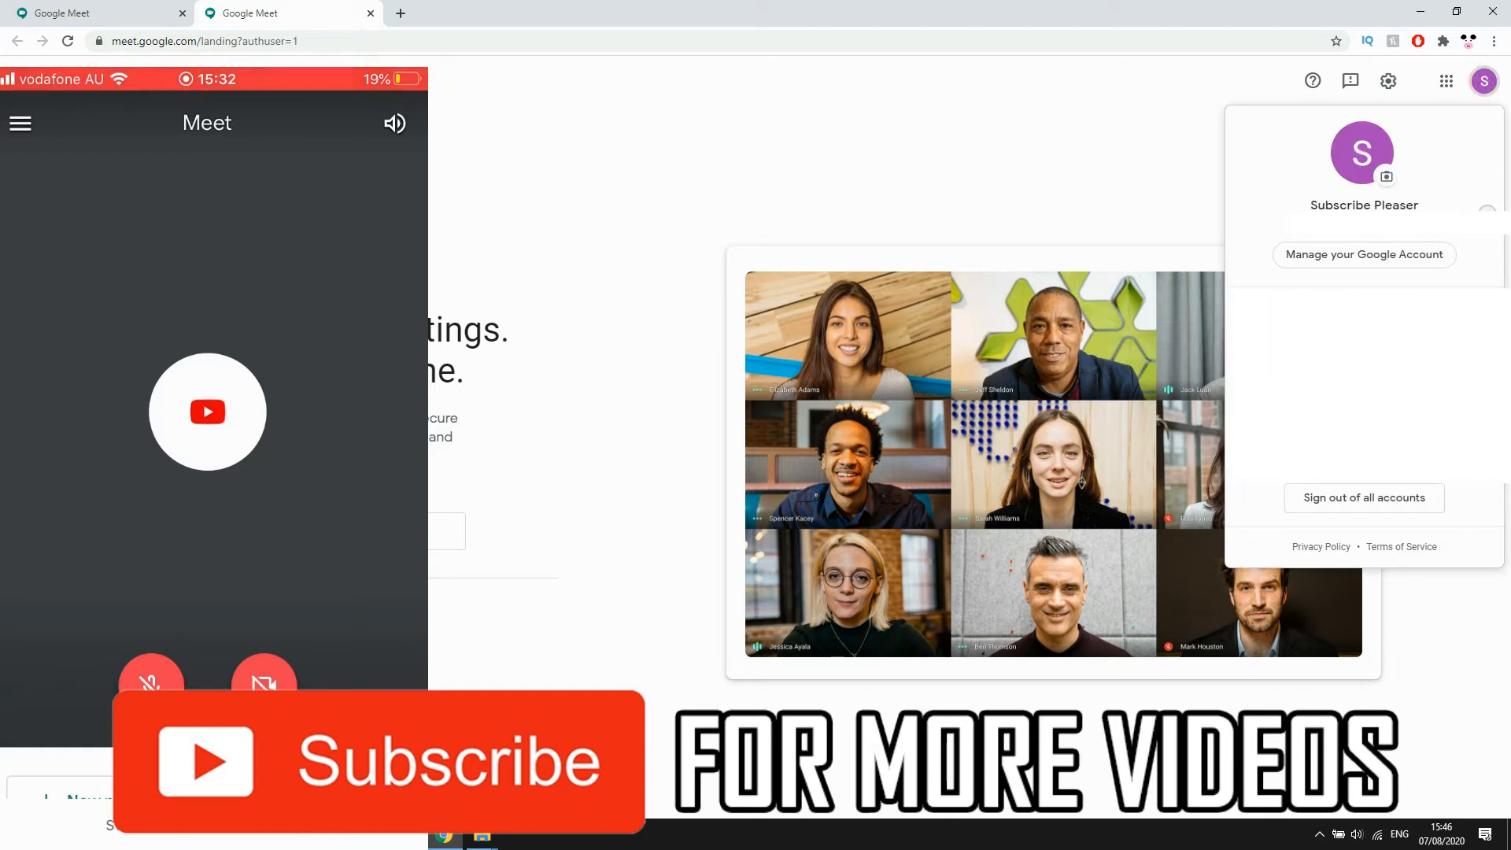